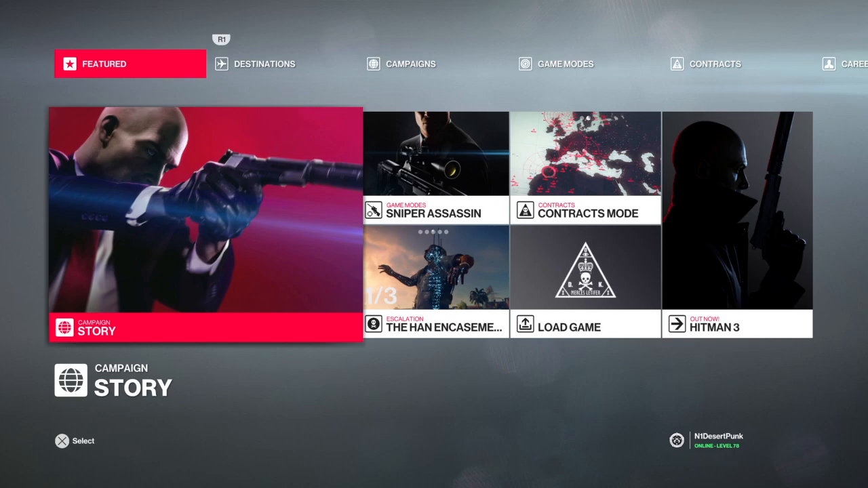
Switch to the Campaigns list and select the HITMAN 2 campaign
{"action": "left_click", "coordinate": [409, 64]}
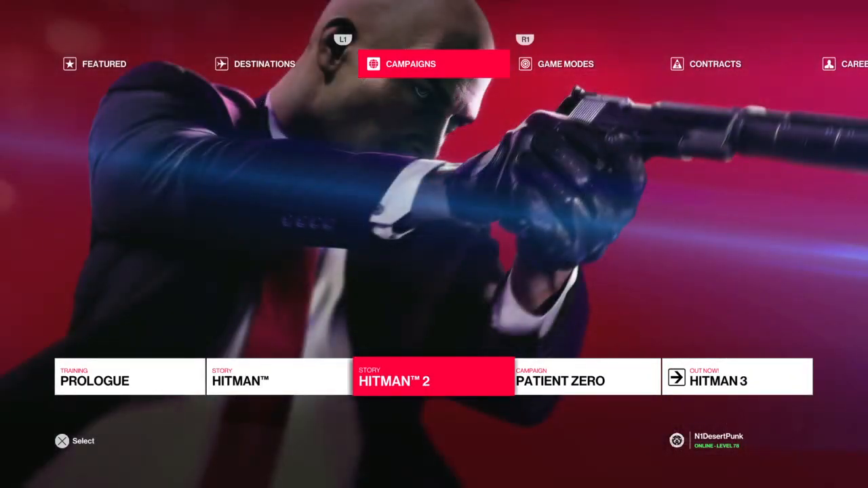
{"action": "left_click", "coordinate": [433, 377]}
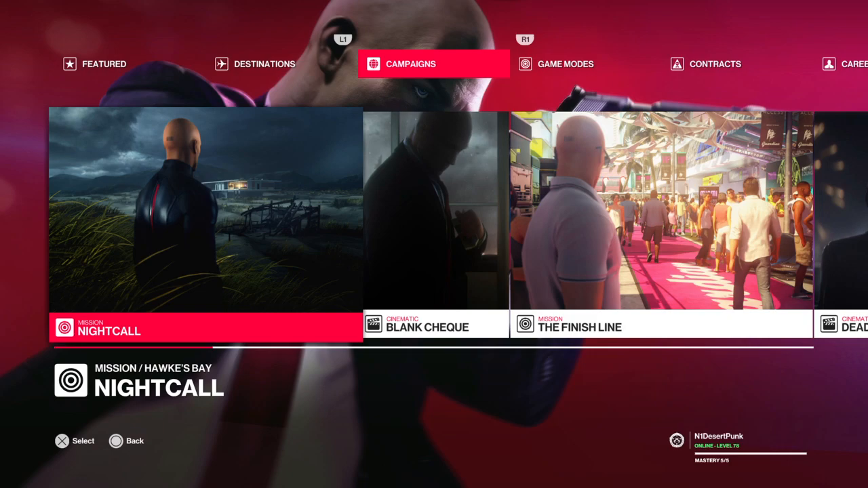
Scroll through the campaign's mission tiles and back to Nightcall at Hawke's Bay
{"action": "scroll", "scroll_direction": "right", "scroll_amount": 3}
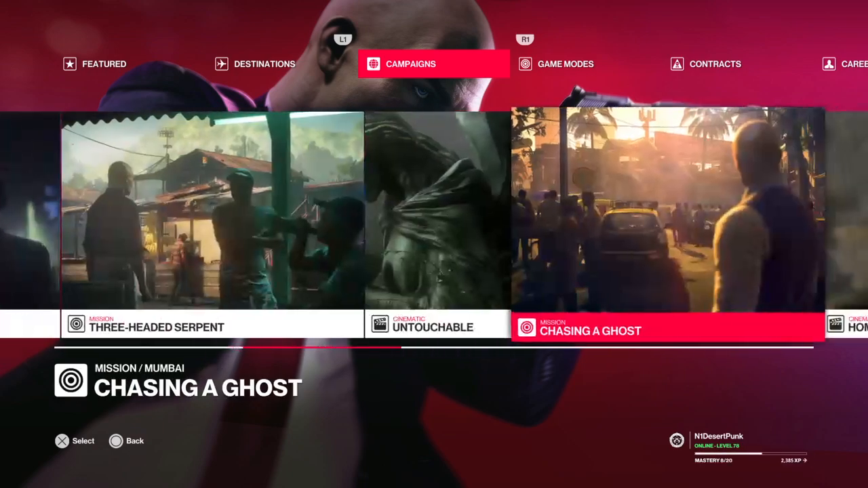
{"action": "scroll", "scroll_direction": "right", "scroll_amount": 3}
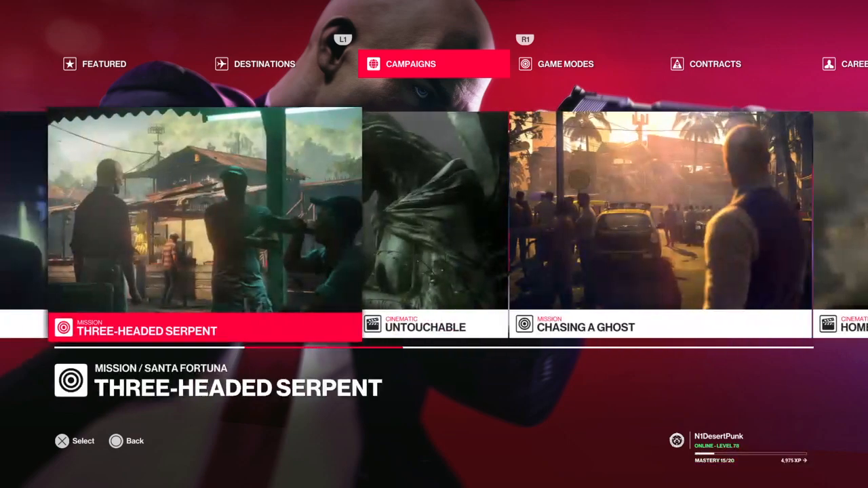
{"action": "scroll", "scroll_direction": "left", "scroll_amount": 3}
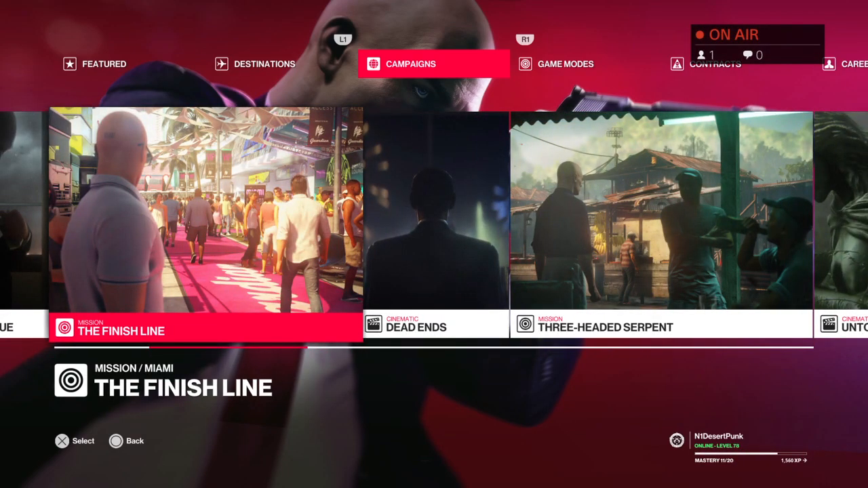
{"action": "scroll", "scroll_direction": "left", "scroll_amount": 3}
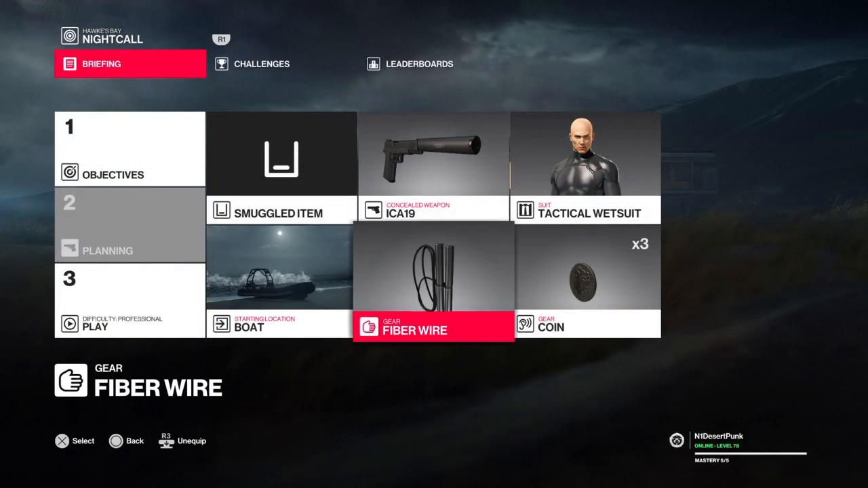
Browse the Fiber Wire slot's melee and poison gear and equip the Modern Lethal Syringe
{"action": "left_click", "coordinate": [95, 320]}
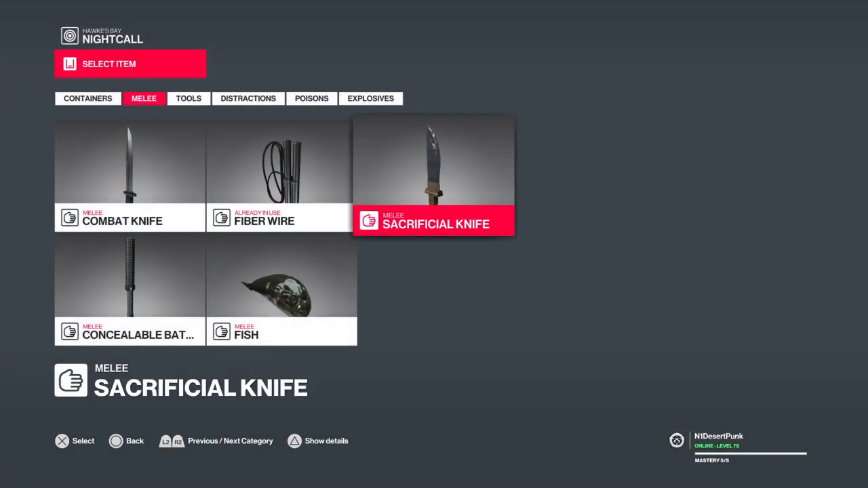
{"action": "left_click", "coordinate": [312, 98]}
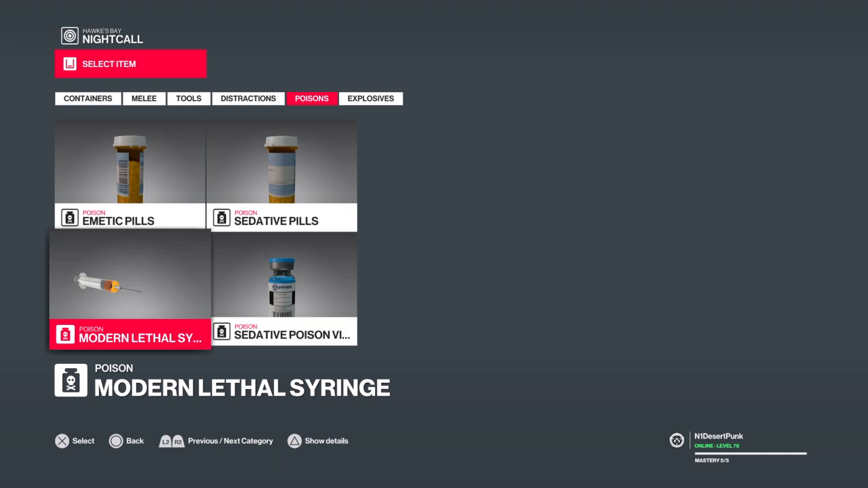
{"action": "left_click", "coordinate": [188, 97]}
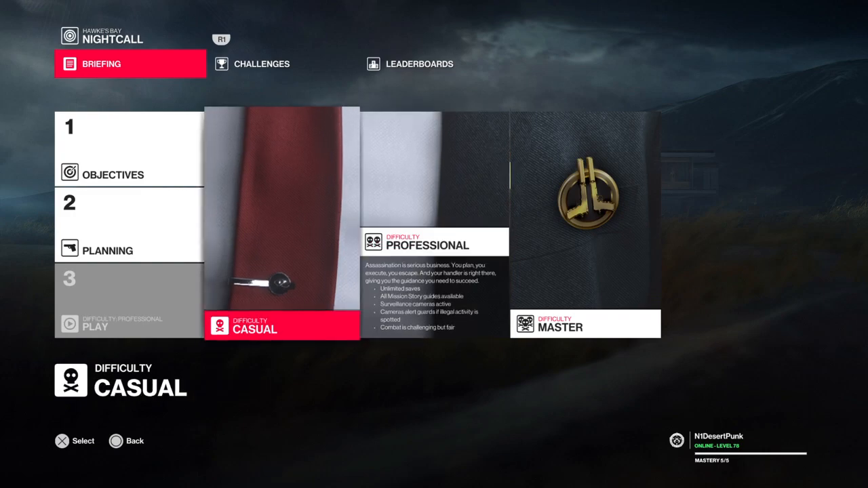
{"action": "left_click", "coordinate": [95, 326]}
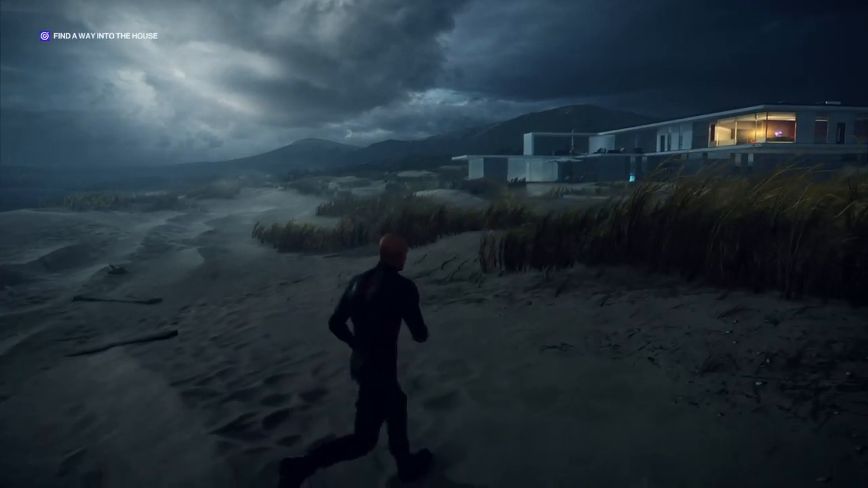
Run along the beach and sneak crouched through the grass toward the lit house with pistol drawn
{"action": "key", "text": "w"}
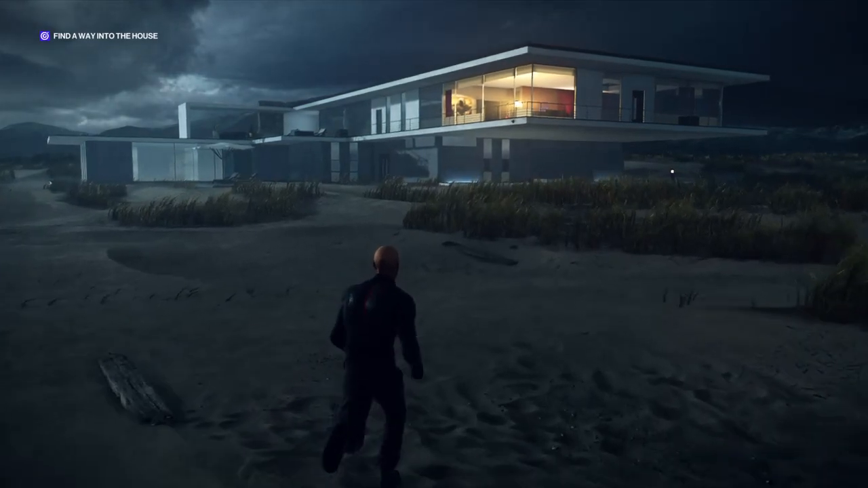
{"action": "key", "text": "w"}
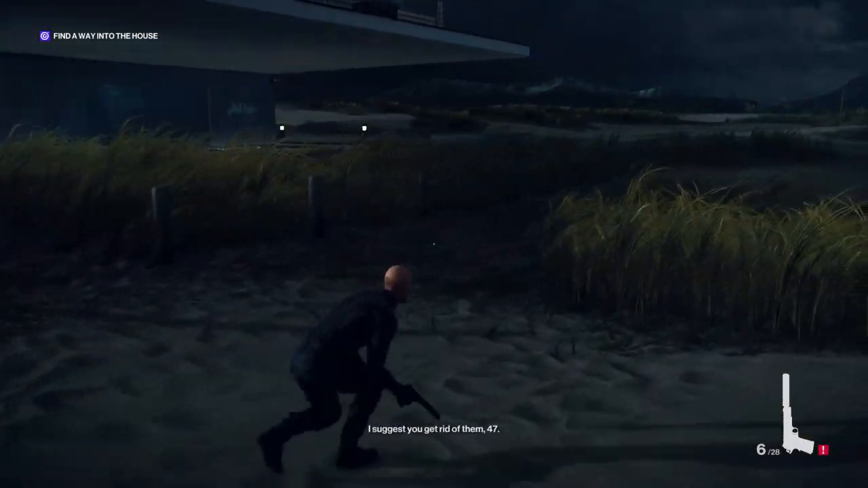
{"action": "key", "text": "w"}
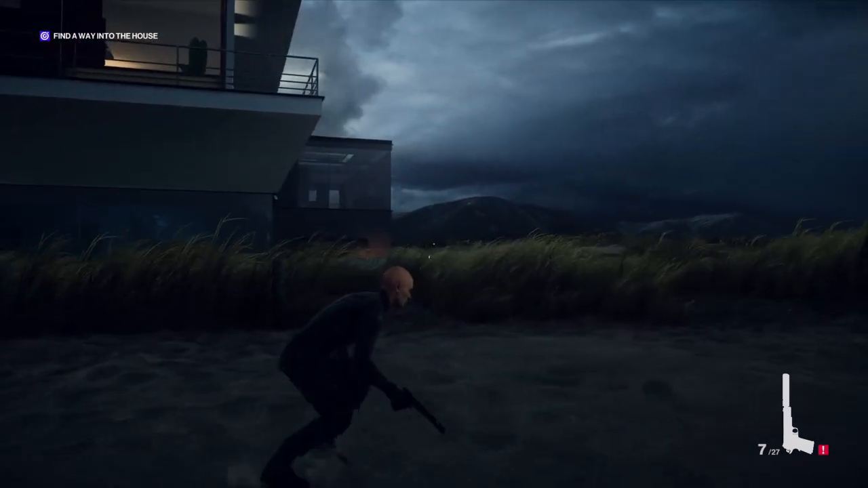
{"action": "key", "text": "w"}
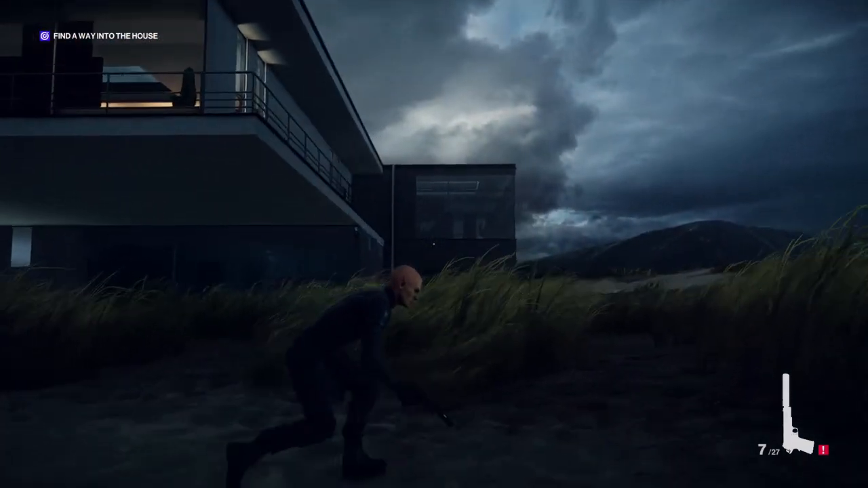
{"action": "mouse_move", "coordinate": [434, 245]}
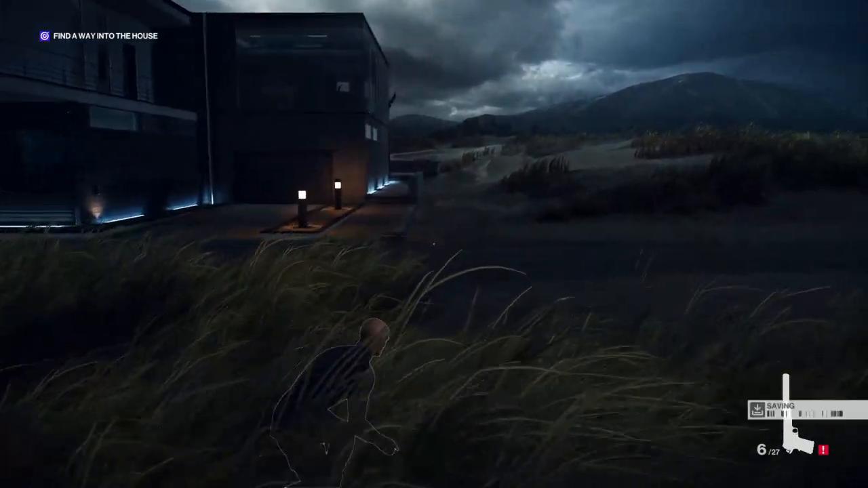
{"action": "key", "text": "w"}
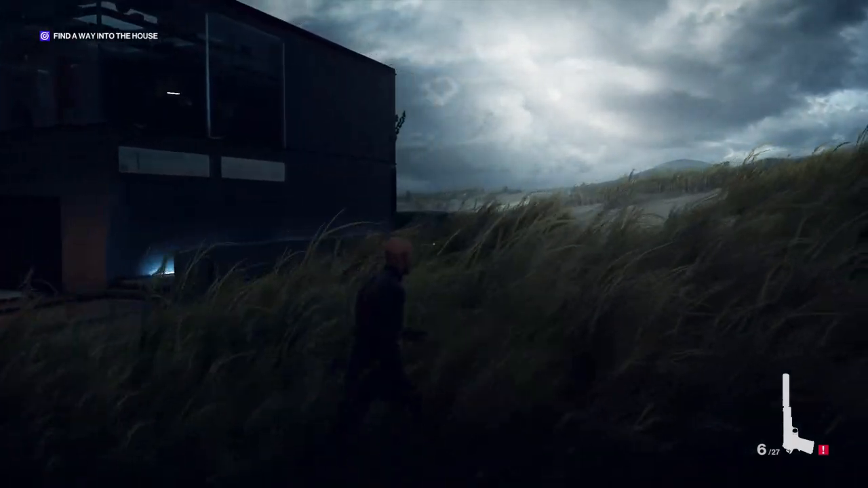
{"action": "mouse_move", "coordinate": [434, 244]}
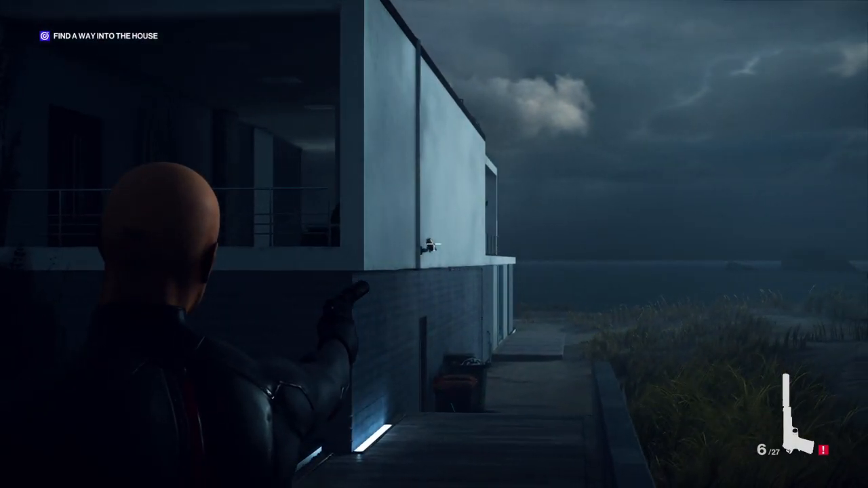
Shoot the wall camera on the upper balcony before reaching the deck
{"action": "left_click", "coordinate": [434, 244]}
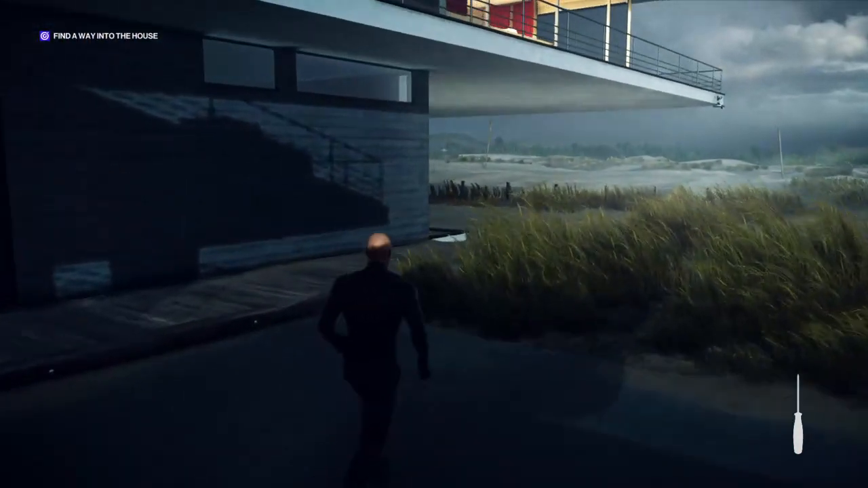
Walk through the open garage past the car and through the interior door into the living room
{"action": "key", "text": "w"}
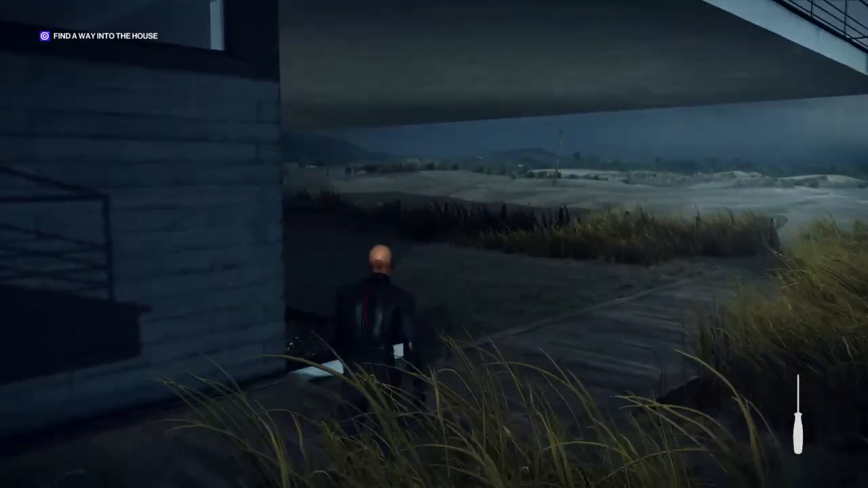
{"action": "key", "text": "w"}
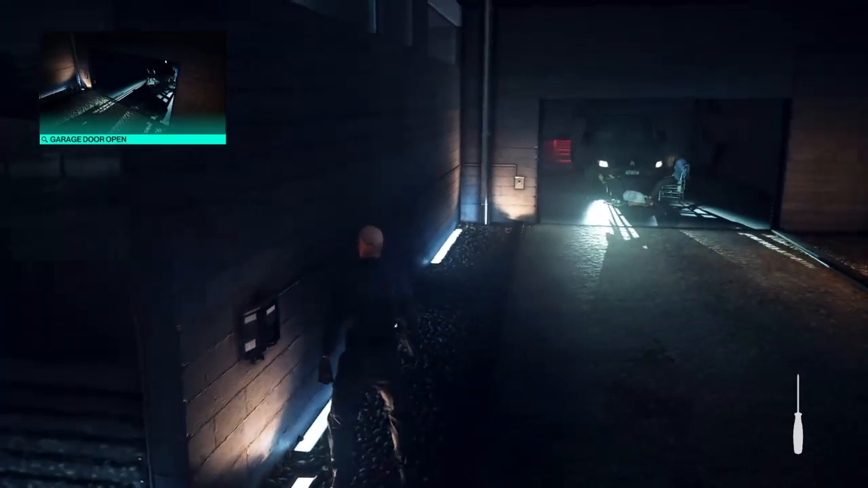
{"action": "key", "text": "w"}
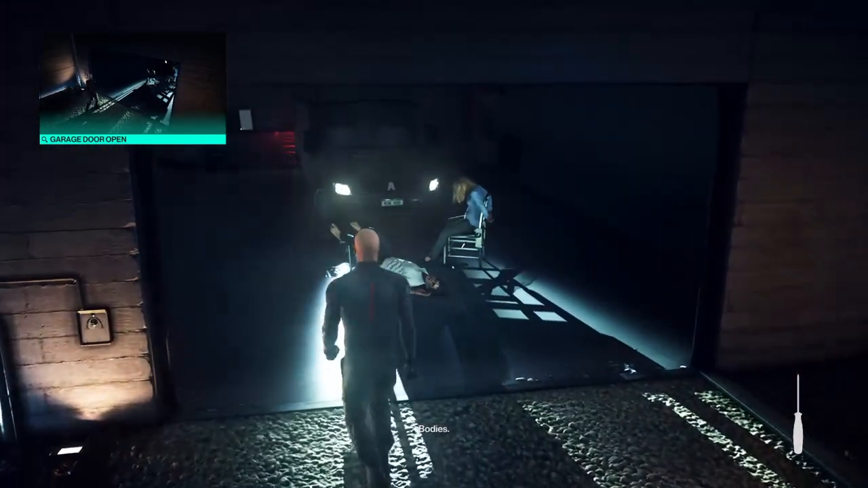
{"action": "mouse_move", "coordinate": [434, 245]}
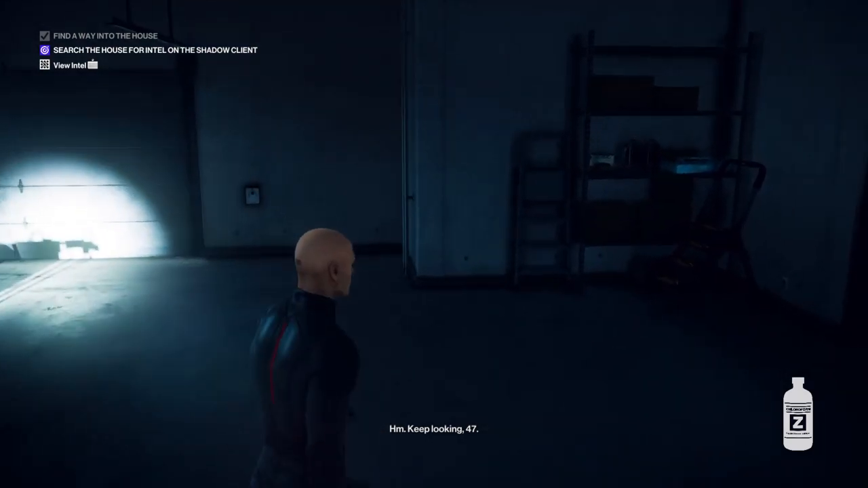
{"action": "key", "text": "w"}
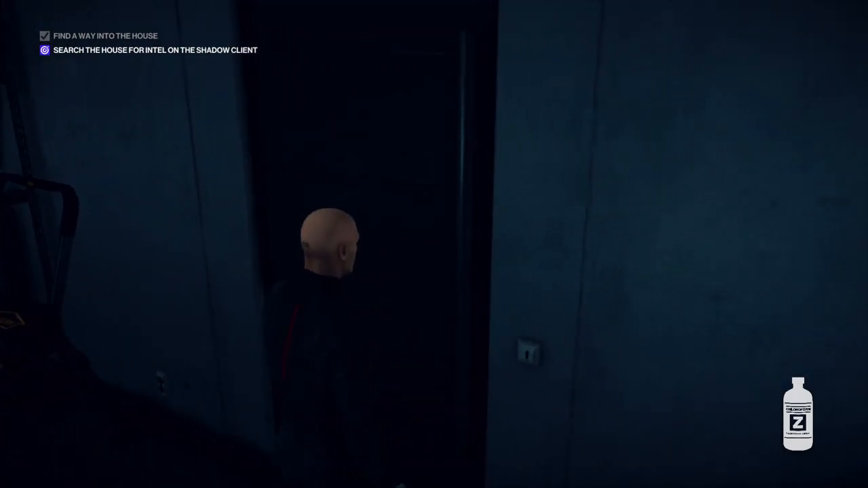
{"action": "key", "text": "w"}
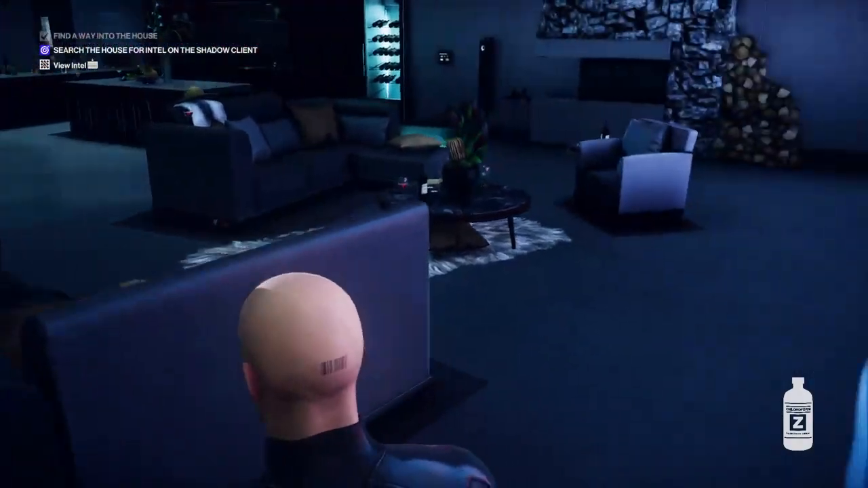